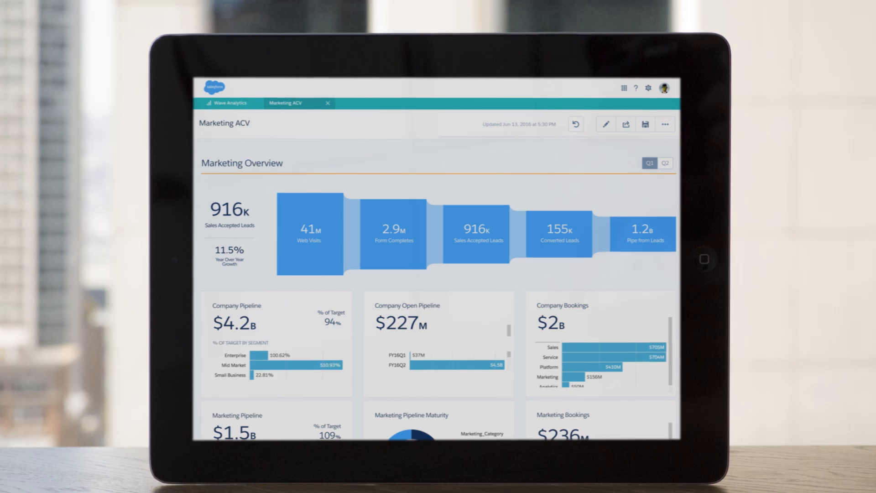
- From the Wave Analytics home page, start a new app to reach the Blank App, Wave for Sales and Wave for Service templates
{"action": "left_click", "coordinate": [664, 164]}
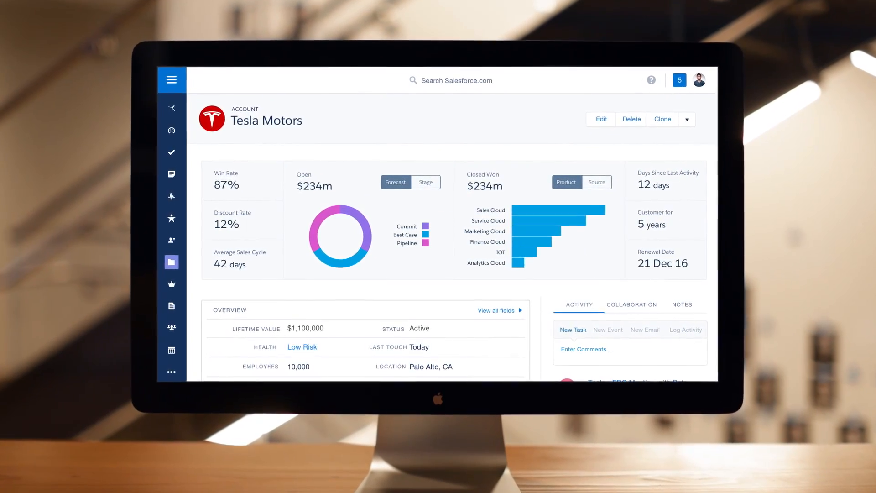
{"action": "scroll", "scroll_direction": "down", "scroll_amount": 3}
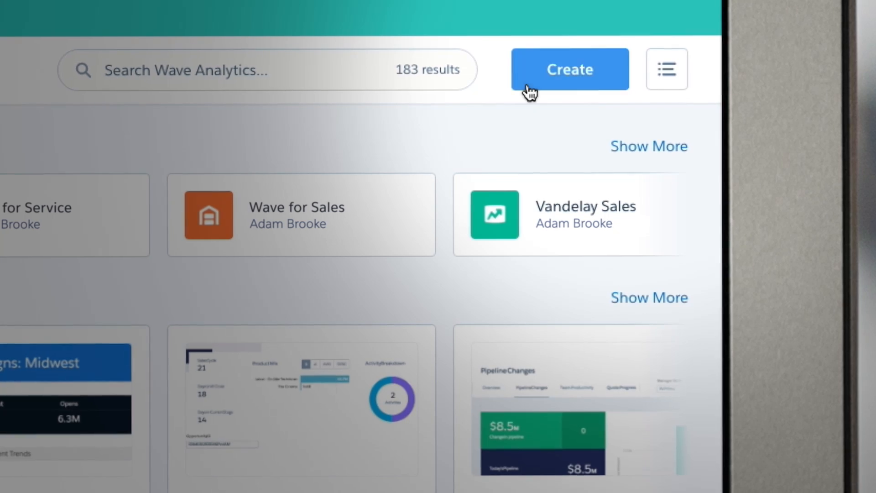
{"action": "left_click", "coordinate": [569, 69]}
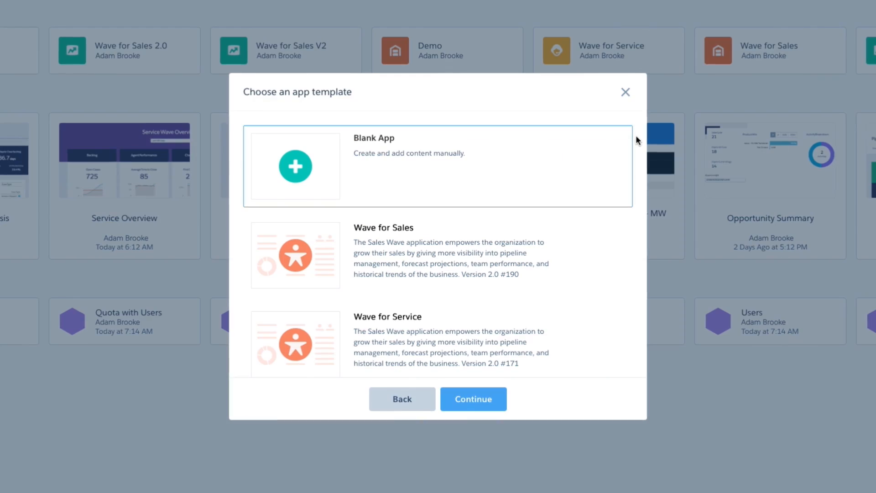